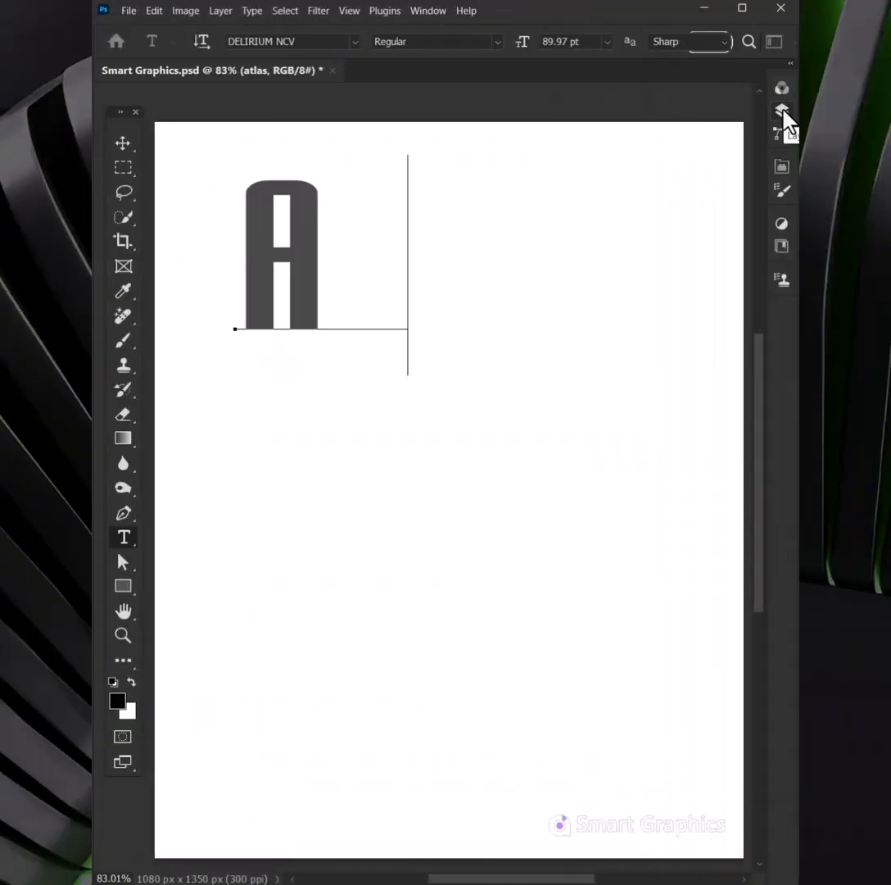
Step: Commit the typed ATLAS text in tall condensed Delirium NCV letters near the canvas top
left_click(123, 144)
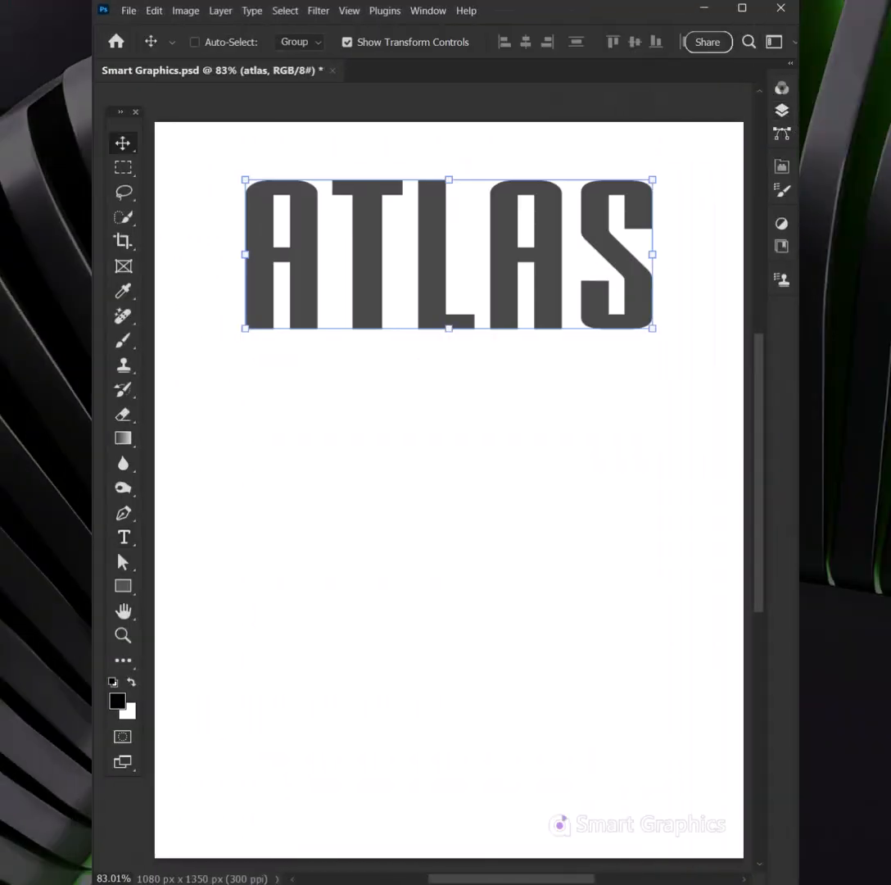
left_click(782, 111)
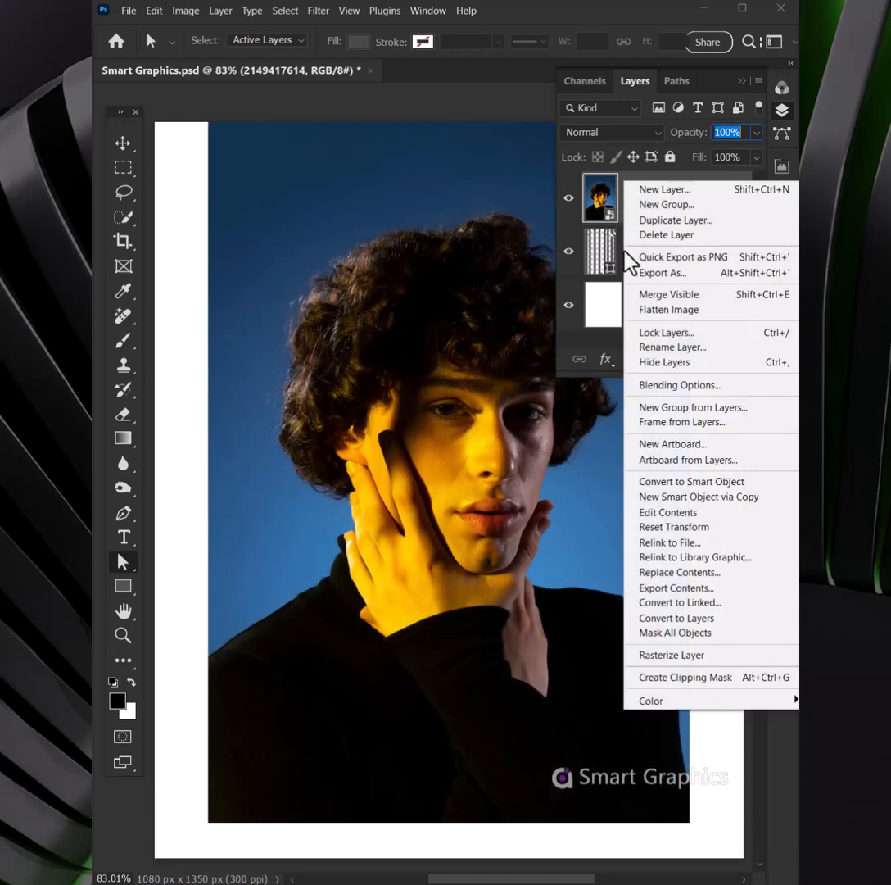
mouse_move(659, 677)
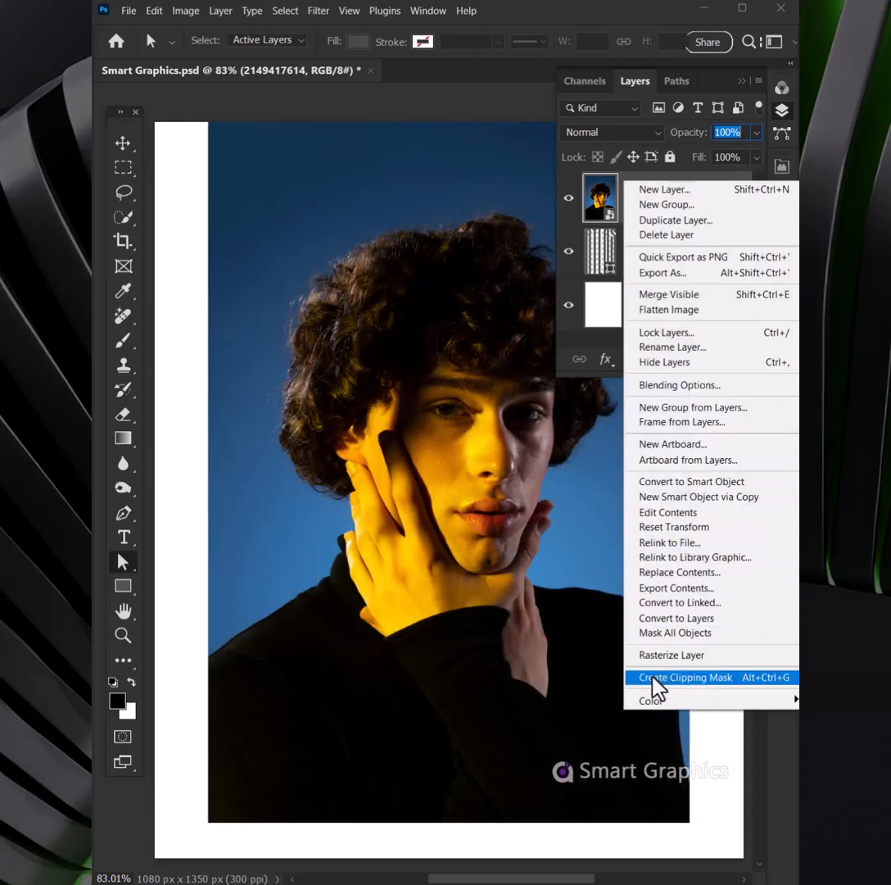
Step: Clip the portrait photo into the ATLAS letters and select the white Background layer
left_click(686, 676)
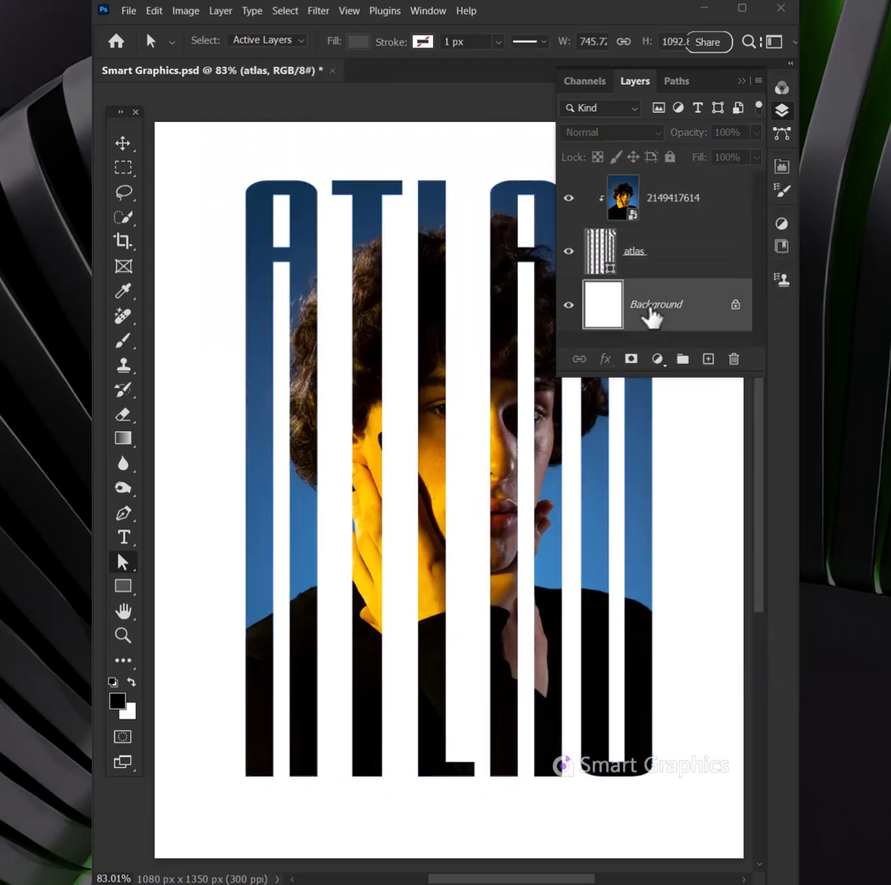
left_click(659, 359)
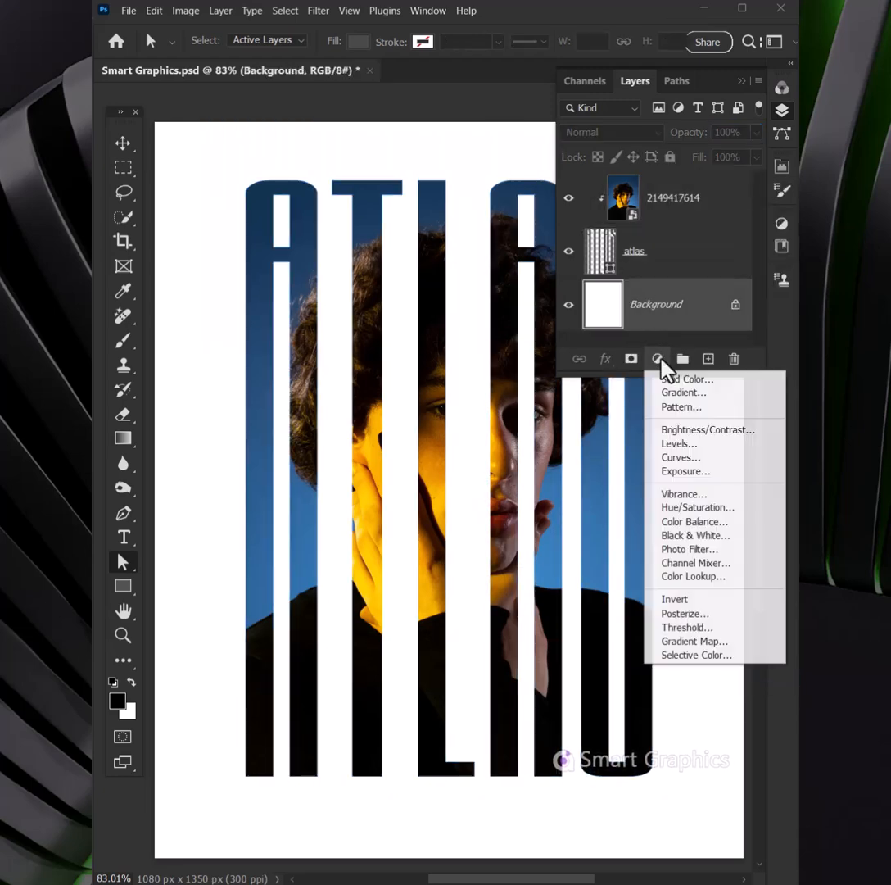
Step: Add a Solid Color fill layer of dark blue #15375a behind the photo-filled letters
left_click(686, 379)
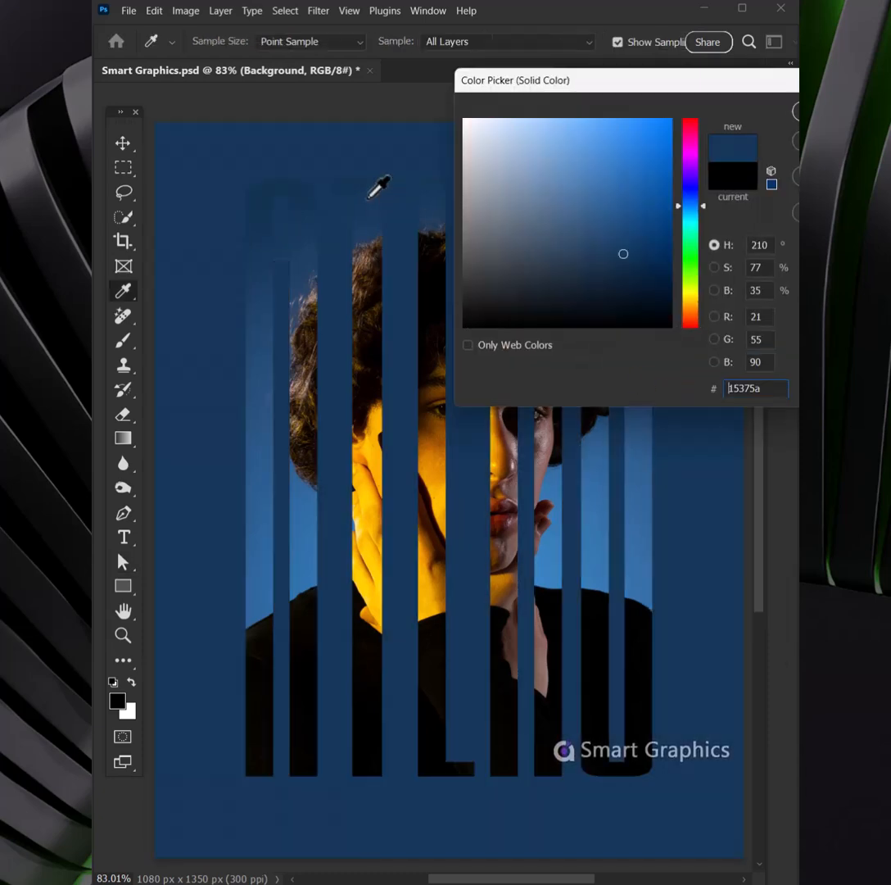
left_click(623, 234)
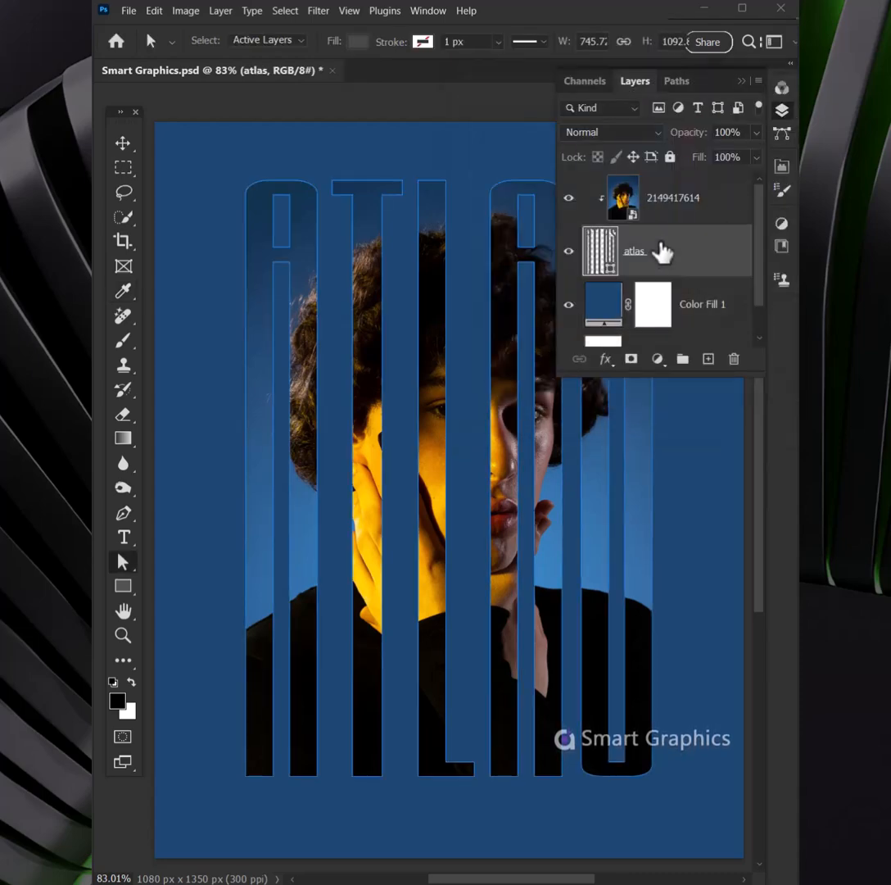
Step: Give the ATLAS layer a 2 px white centre stroke and a drop shadow as layer effects
left_click(605, 359)
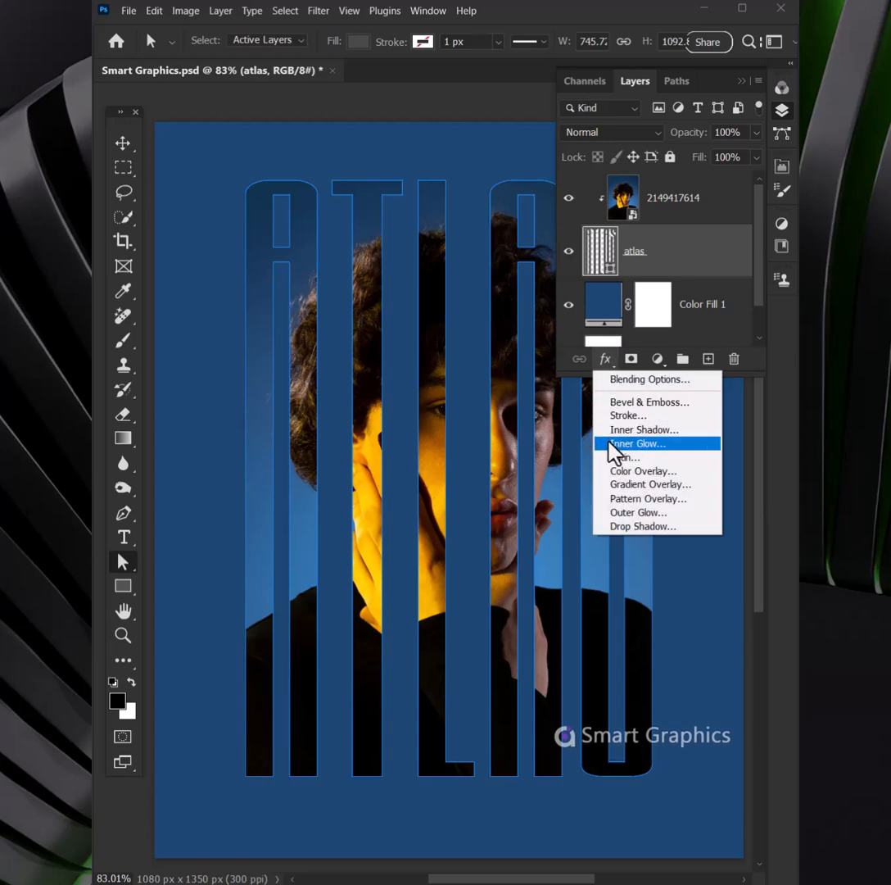
mouse_move(626, 416)
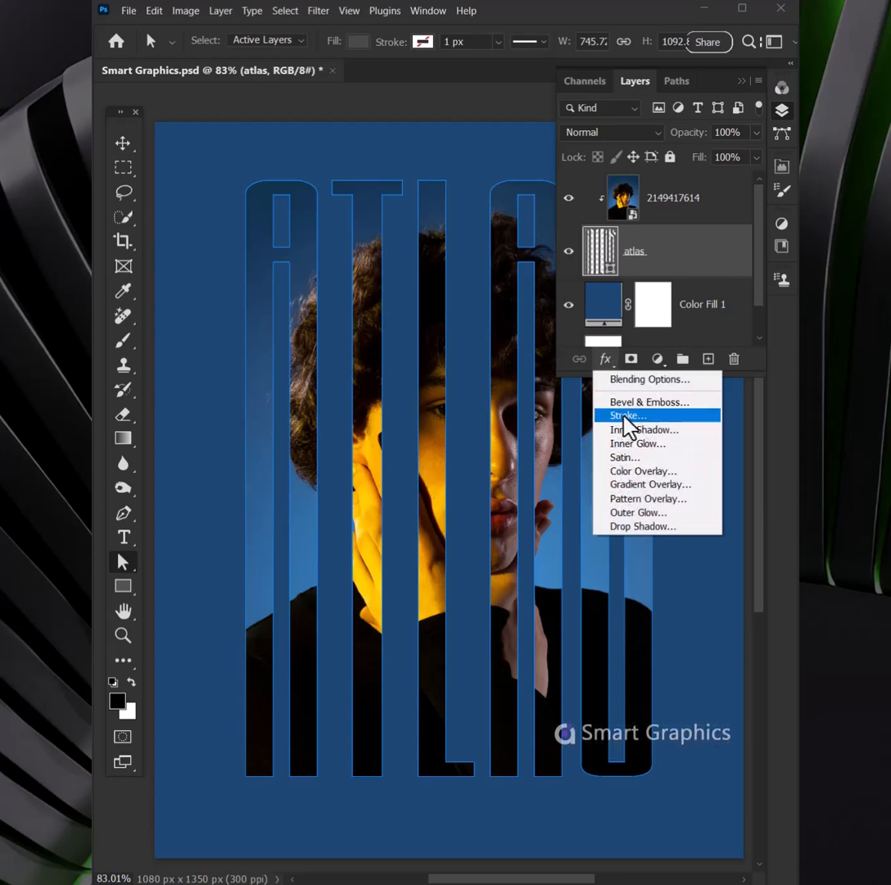
left_click(626, 416)
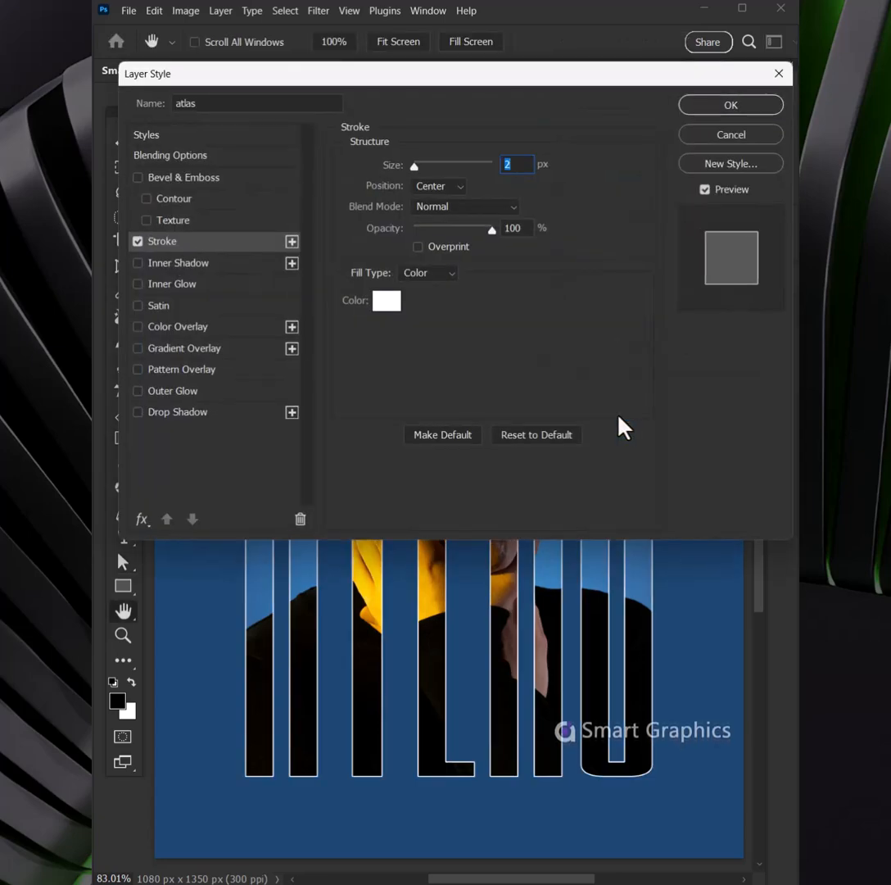
left_click(437, 185)
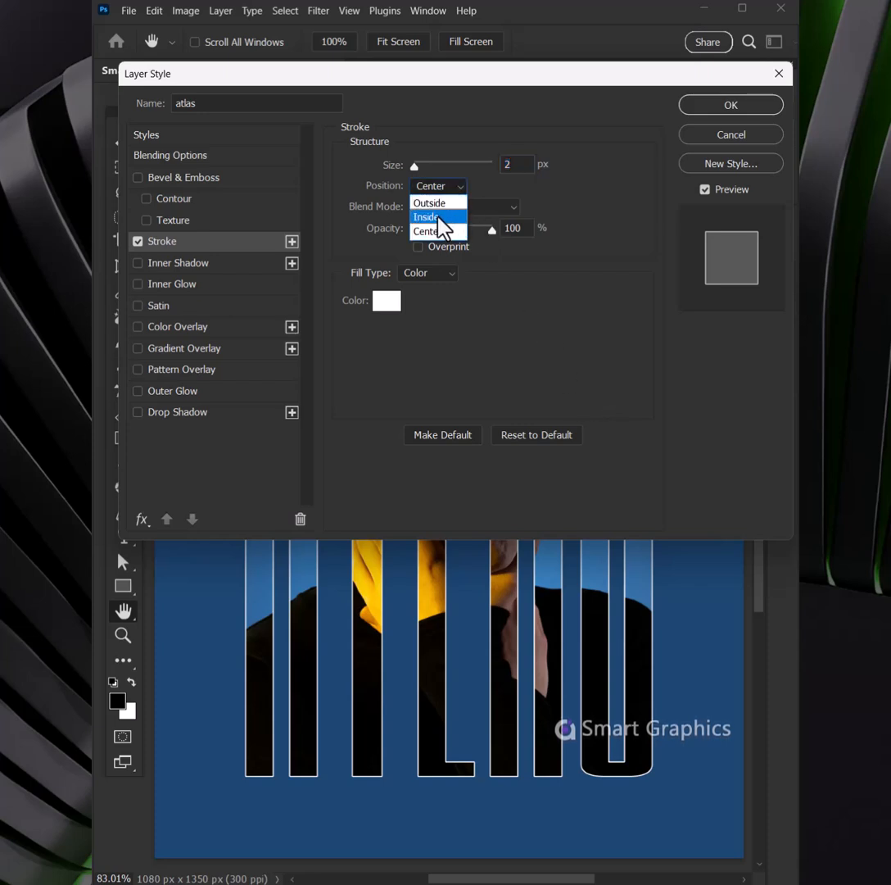
left_click(433, 229)
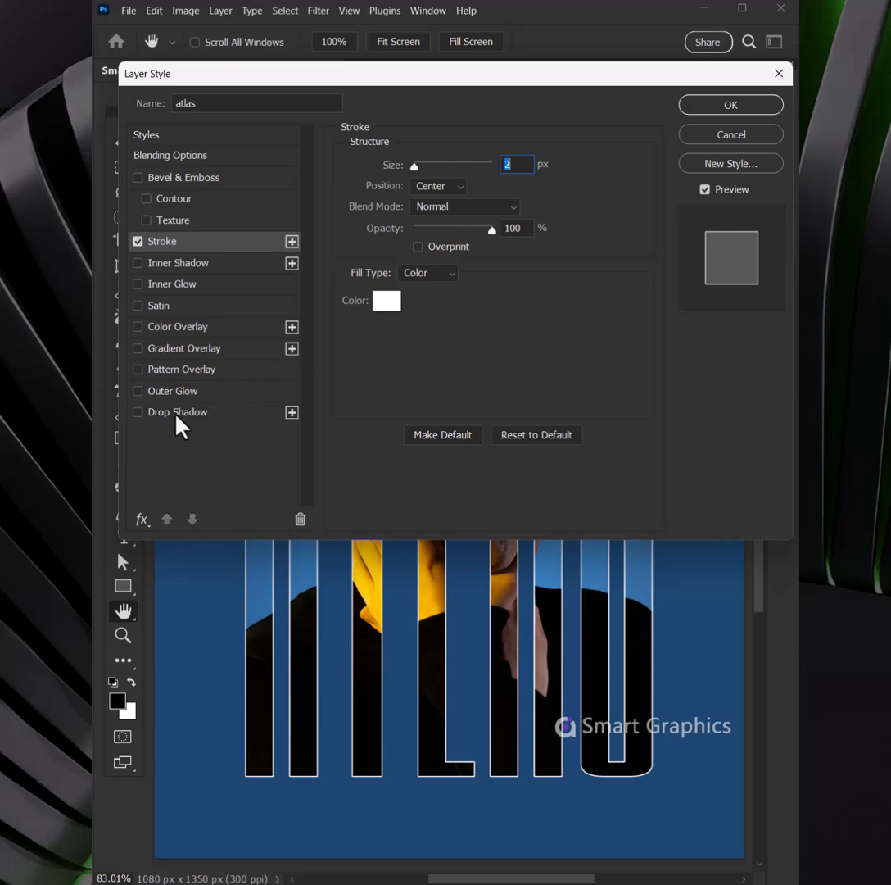
left_click(138, 413)
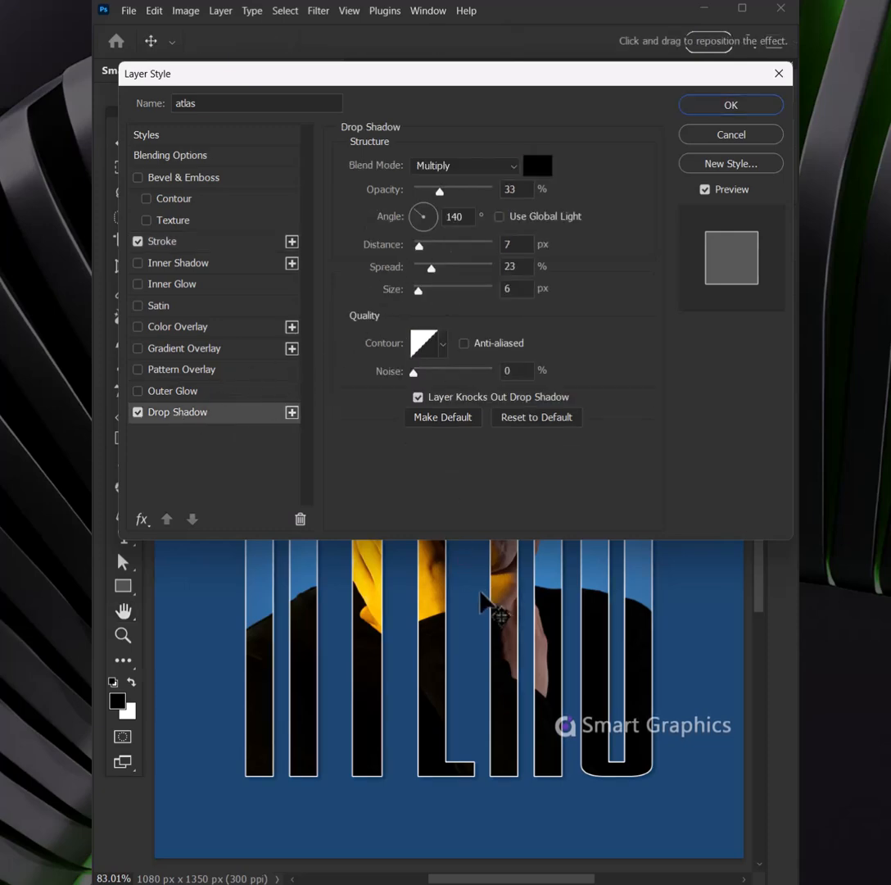
left_click(730, 104)
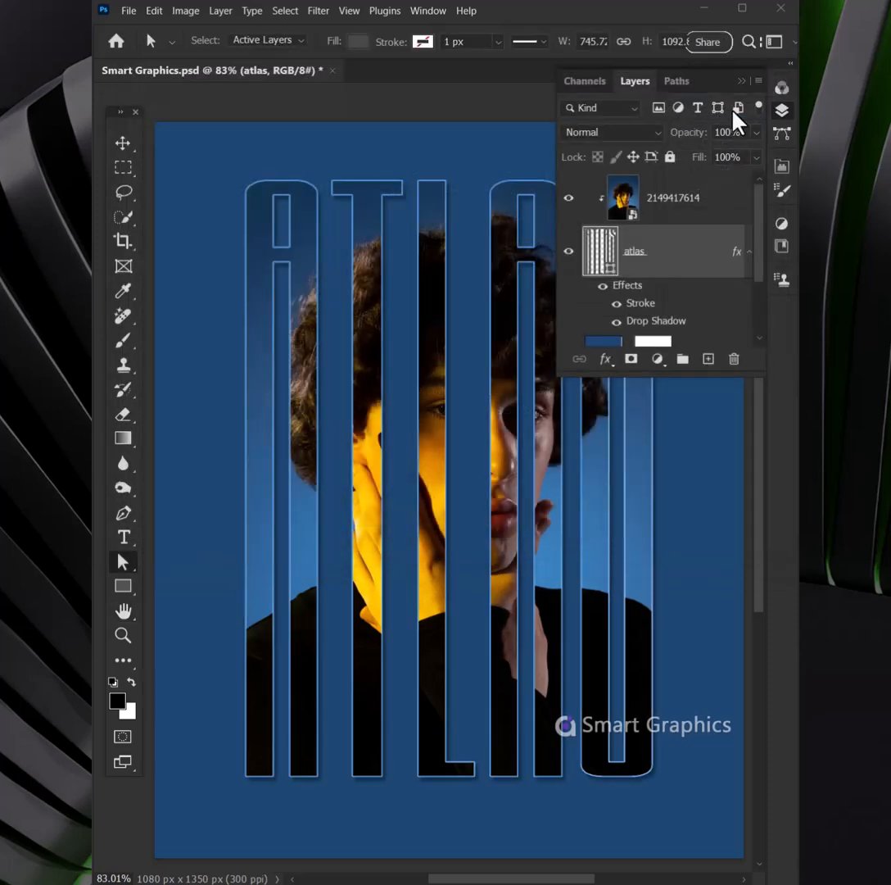